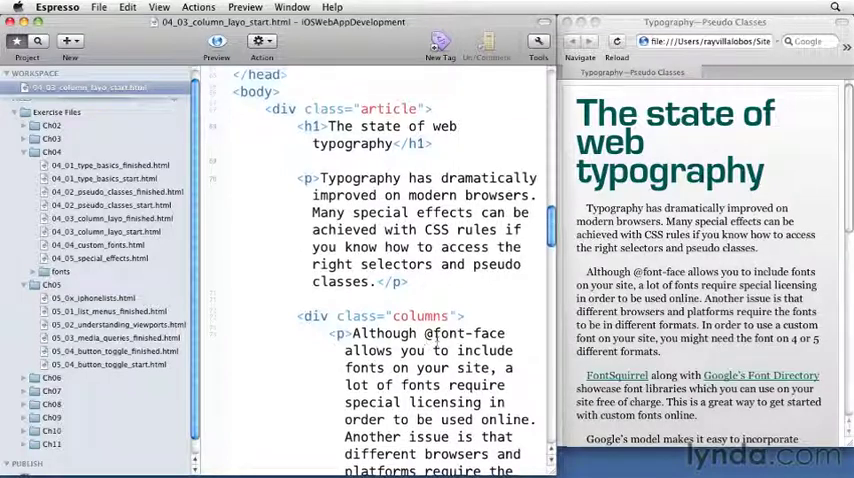
- Scroll down to the div class="columns" markup, then back up to the <style> block
scroll("down", 3)
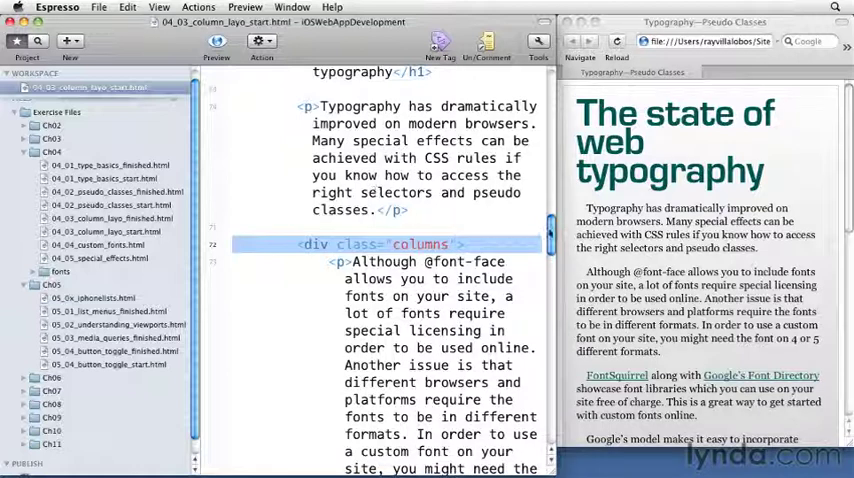
scroll("up", 3)
type(".column")
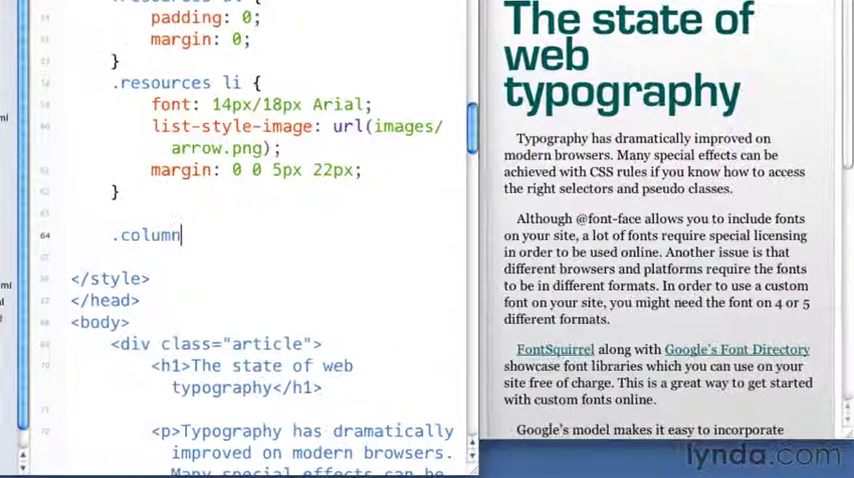
- Write a .columns rule with -webkit-column-count: 3 so the text splits into three columns
type("s {")
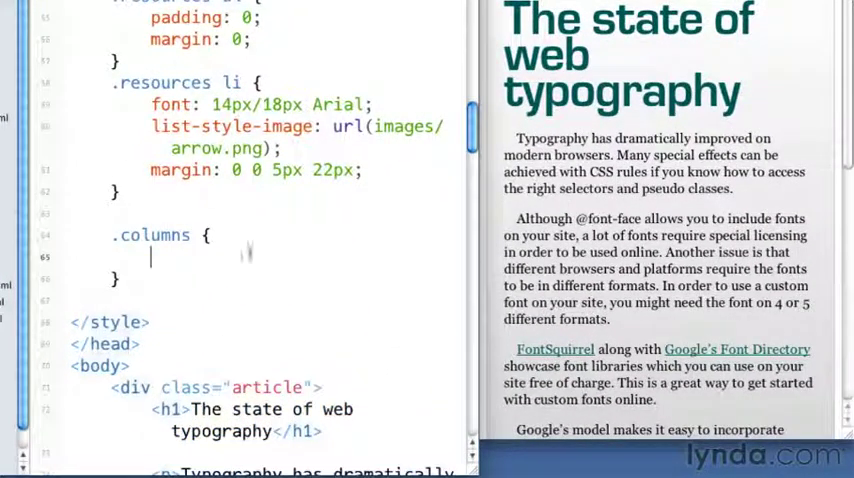
type("-webkit-column-count:")
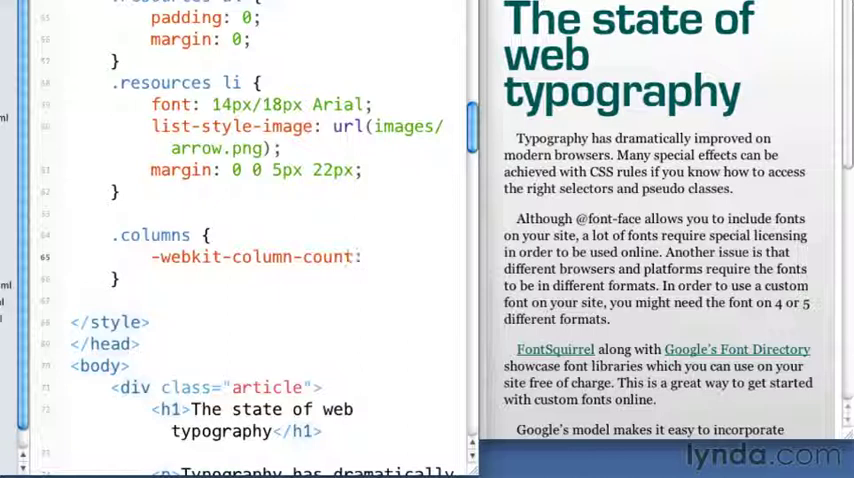
type("3;")
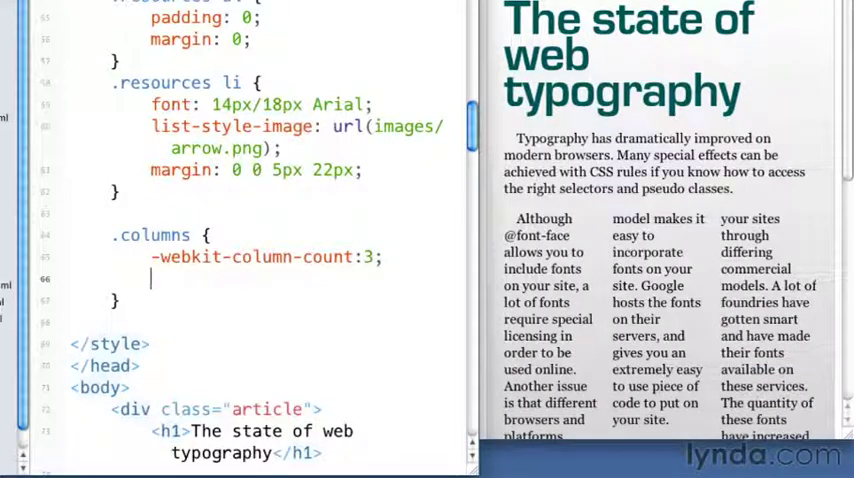
type("-webkit-co")
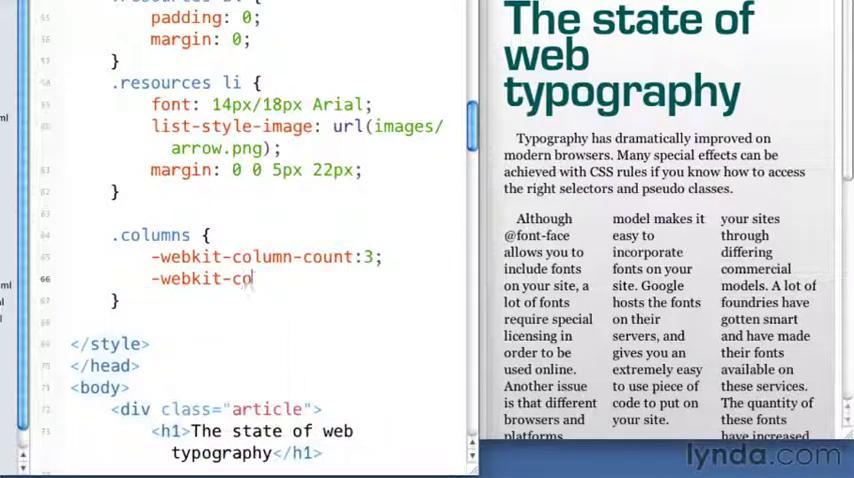
- Add -webkit-column-gap: 30px inside the .columns rule
type("lumn-gap: 50p")
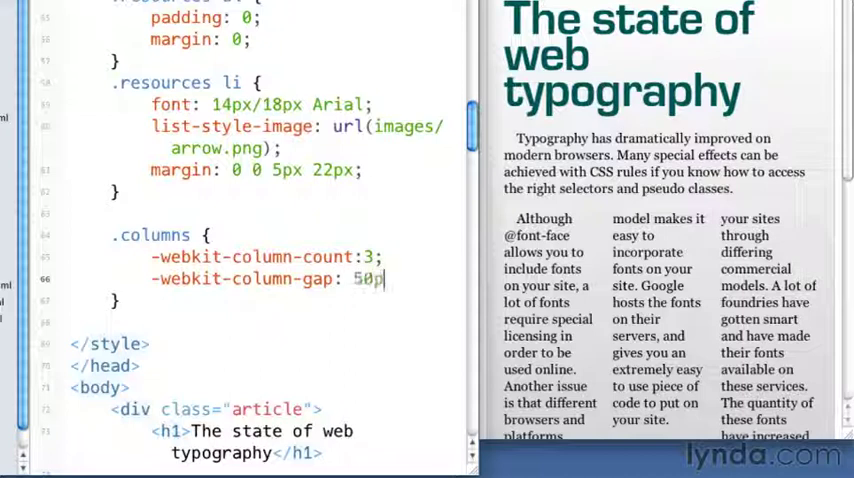
type("x;")
type("-webkit-column")
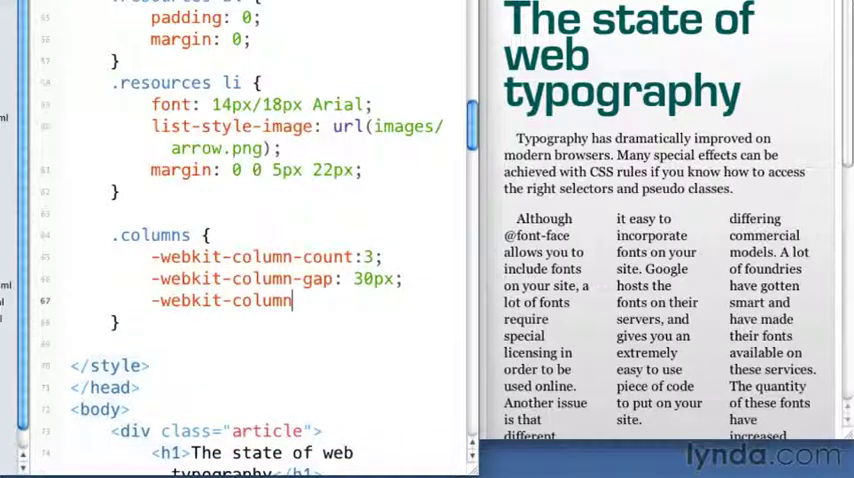
- Add -webkit-column-rule: 1px dotted #000 to the .columns rule
type("-rule:")
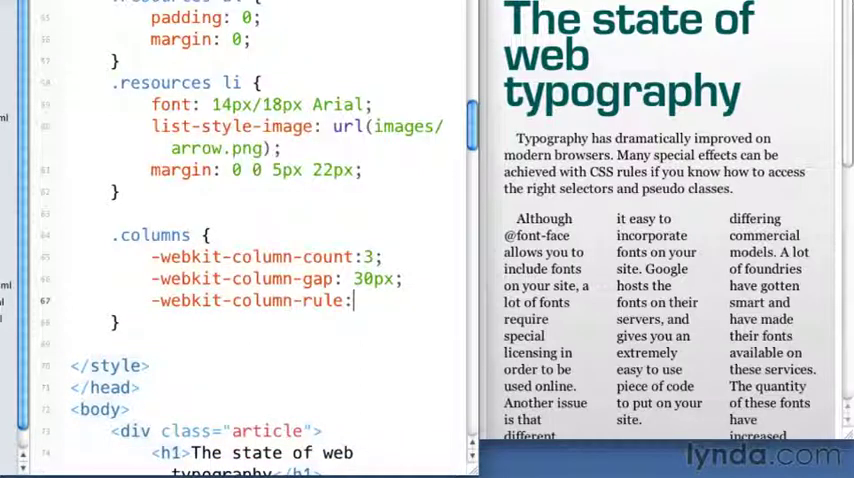
type("1px dotted")
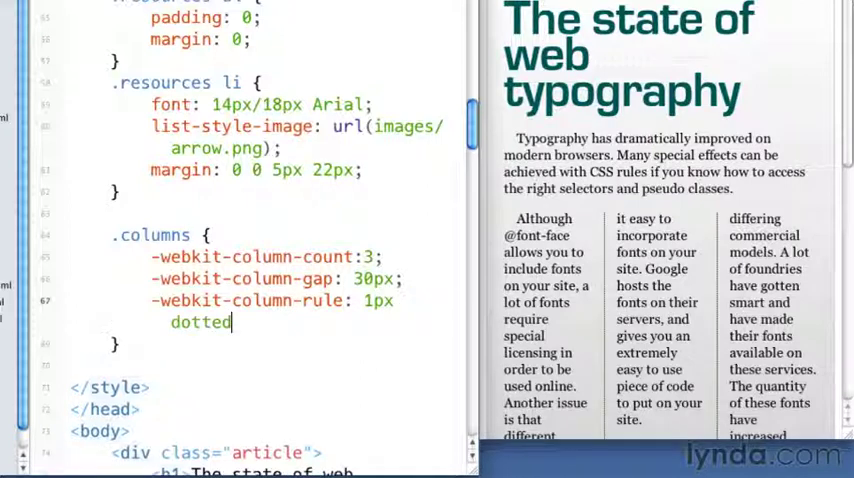
type("#000;")
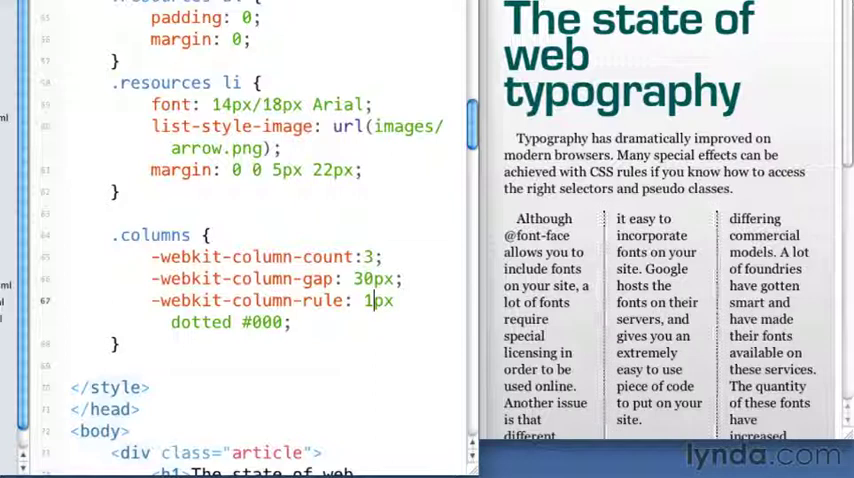
- Swap the rule style to dashed to compare, then restore it to dotted
double_click(200, 322)
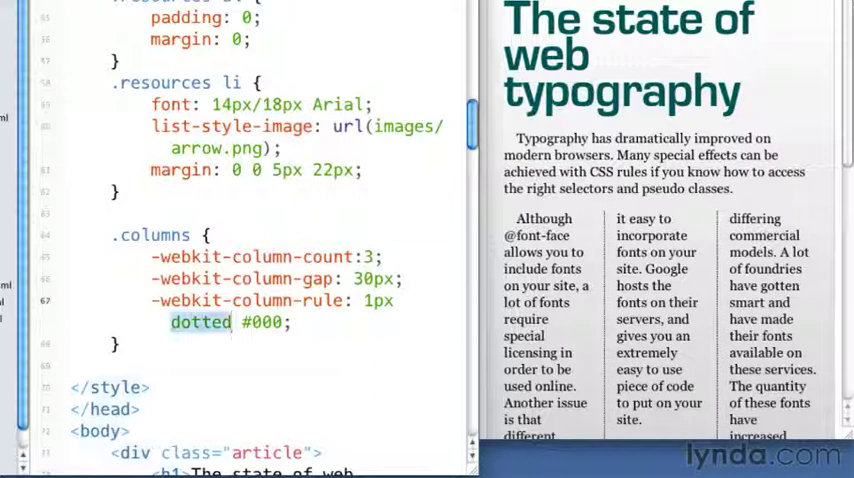
type("s")
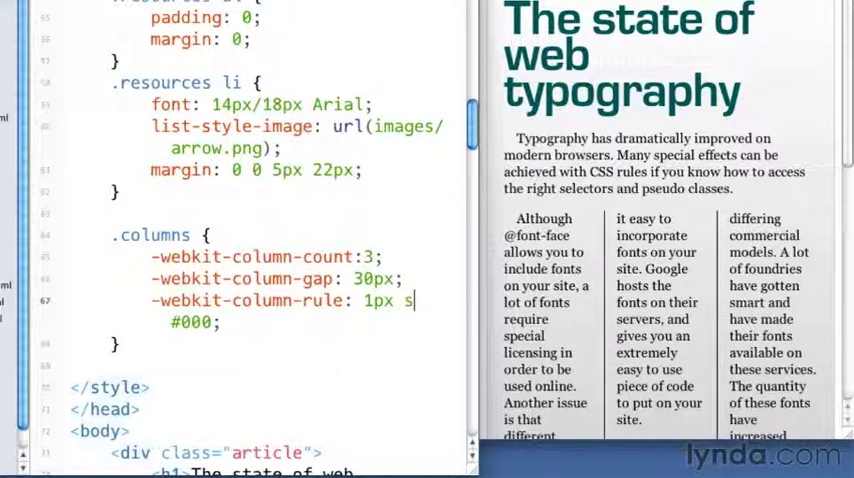
type("dashed")
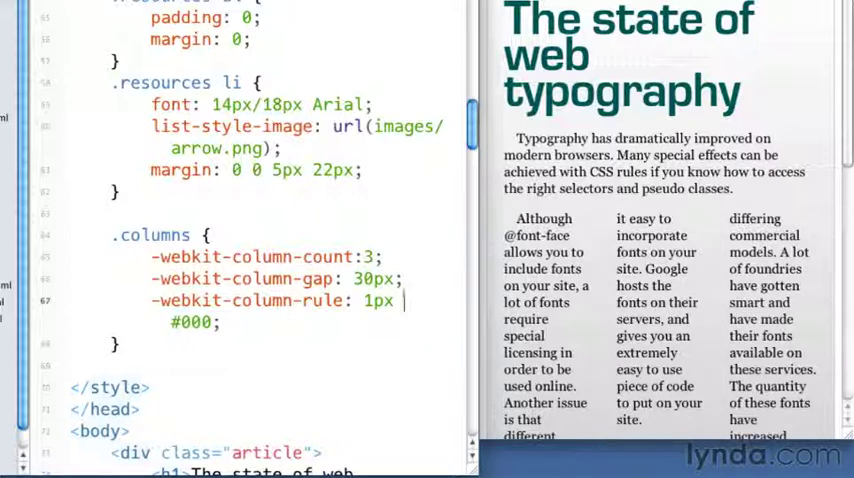
type("dotted")
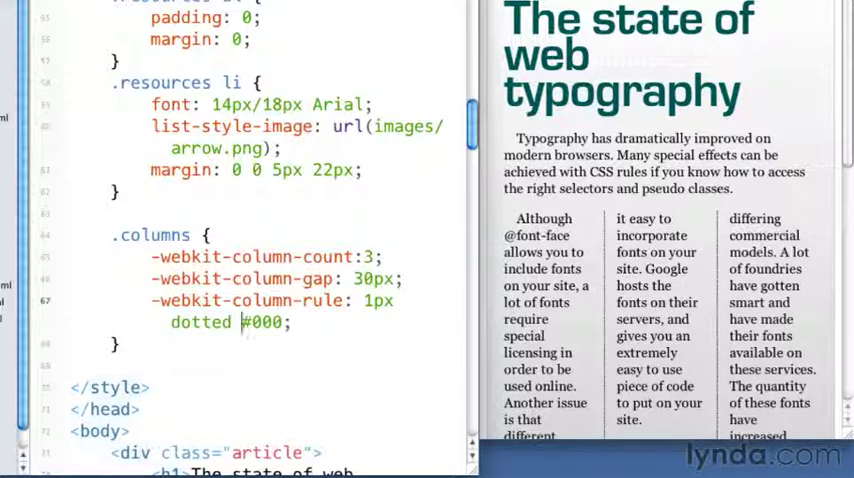